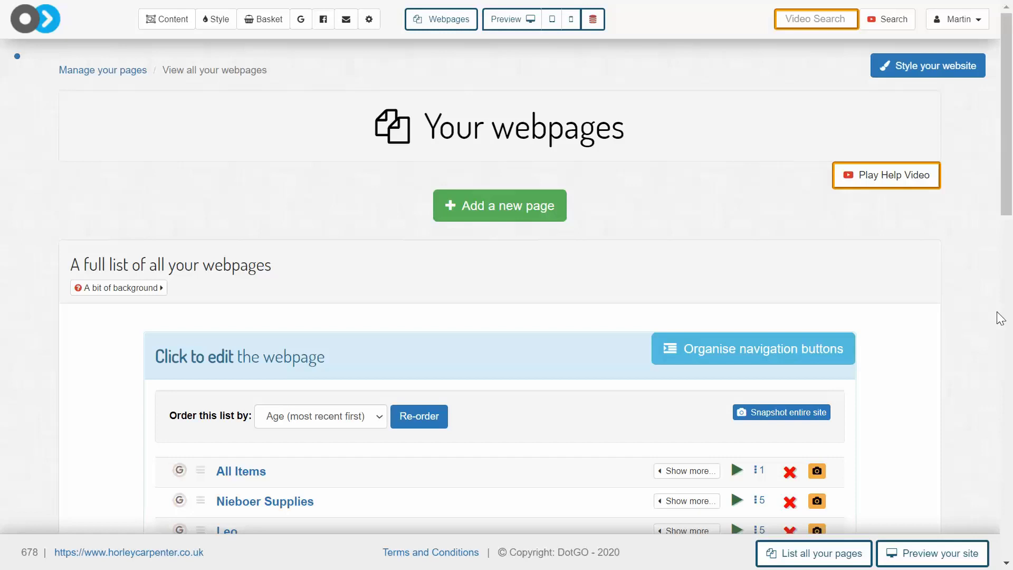
pyautogui.moveTo(901, 295)
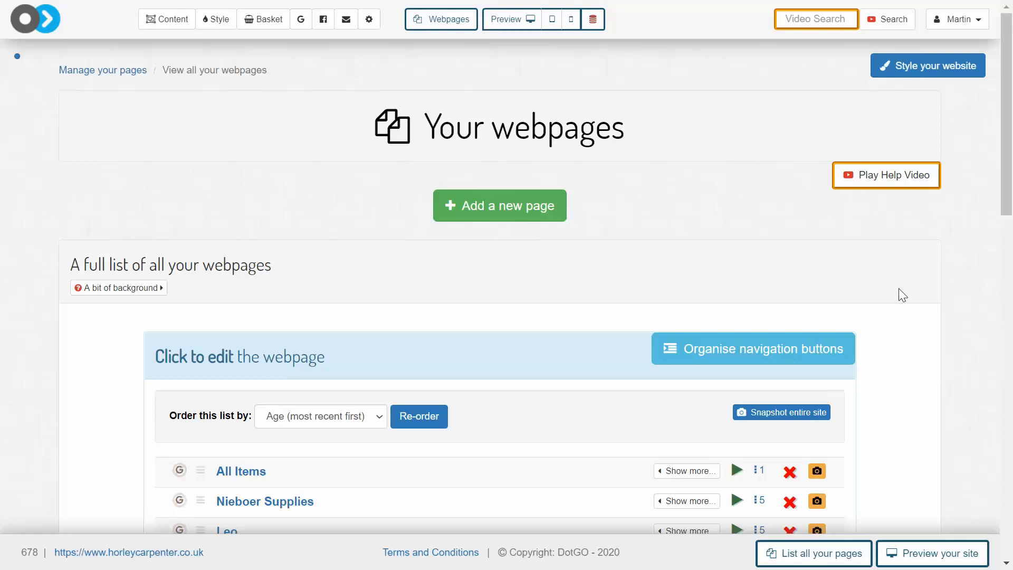
# - Open DotGO's shop Settings page from the Basket menu
pyautogui.click(263, 19)
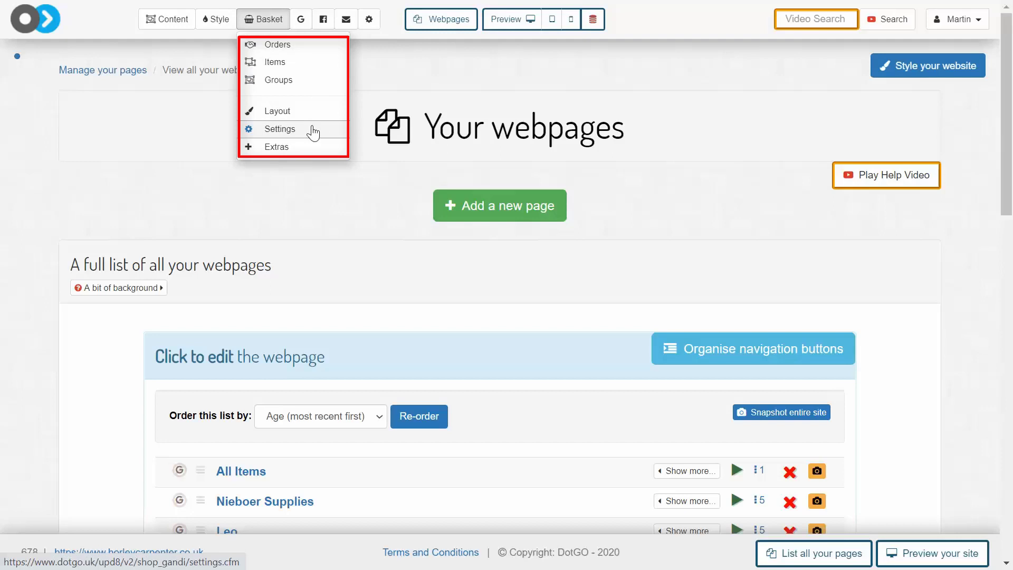
pyautogui.click(280, 129)
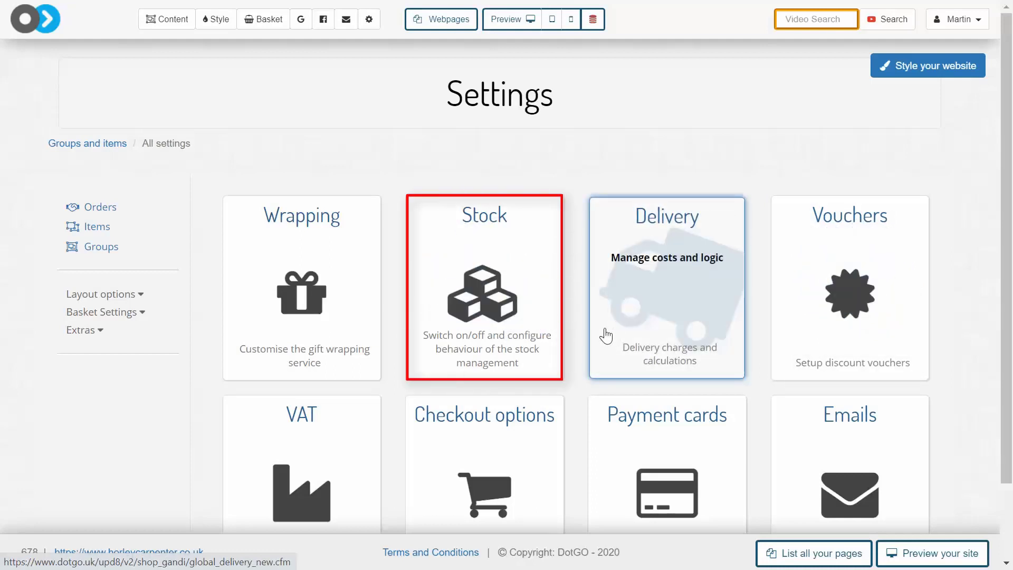
pyautogui.moveTo(498, 278)
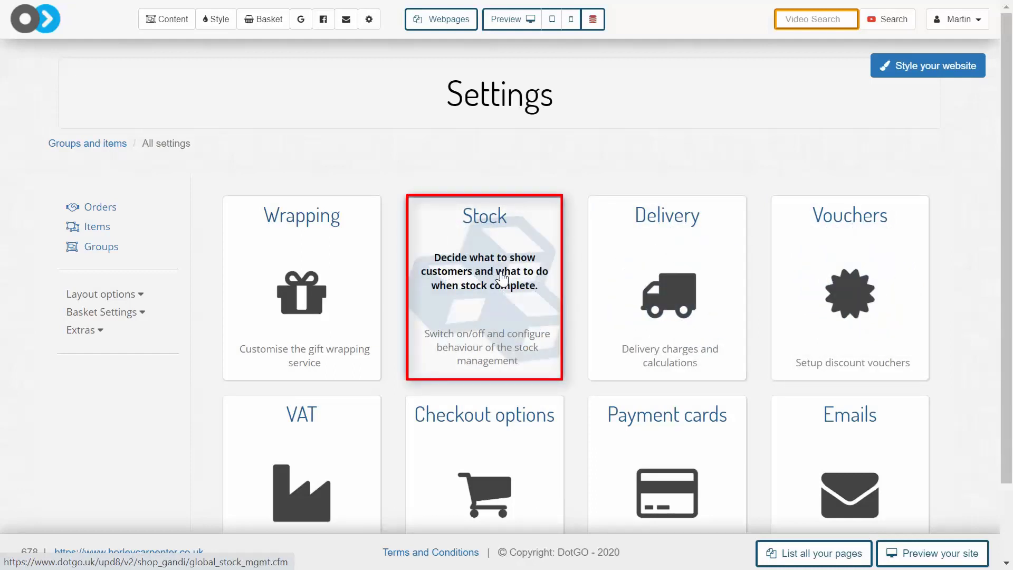
# - Open the Stock settings and set 'Allow stock management?' to No
pyautogui.click(484, 288)
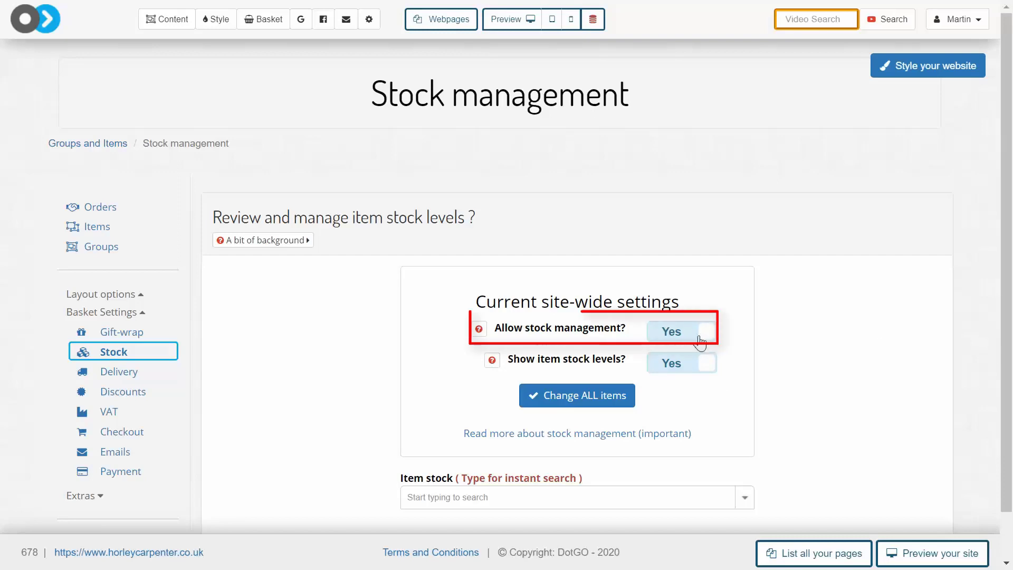
pyautogui.click(681, 331)
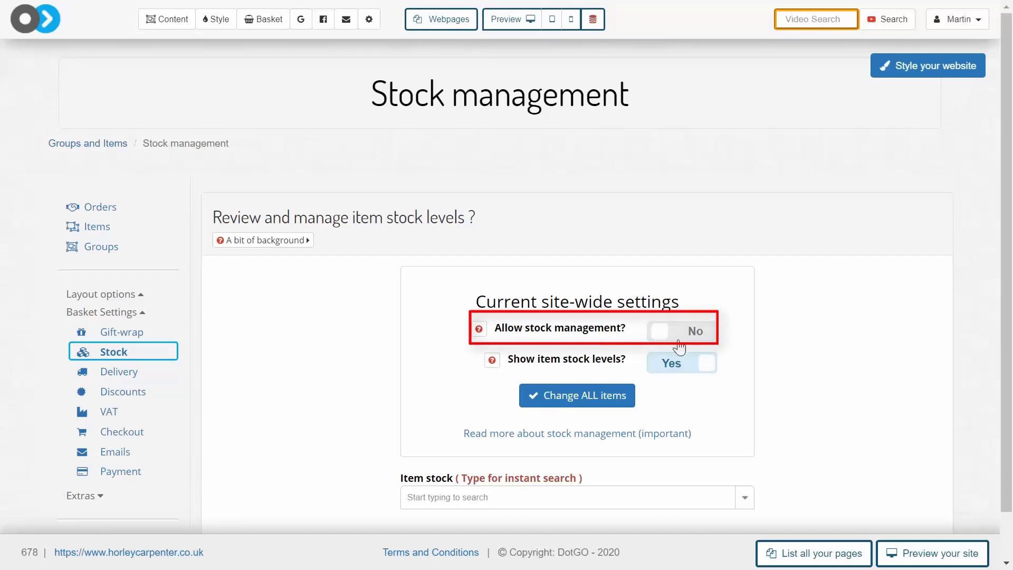
# - Set 'Allow stock management?' back to Yes
pyautogui.click(681, 330)
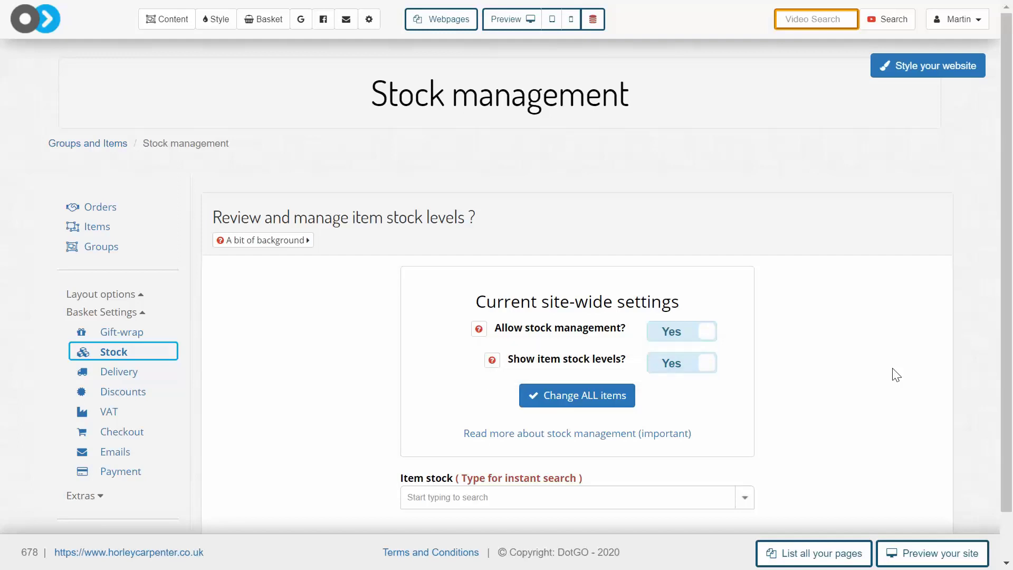
pyautogui.moveTo(991, 333)
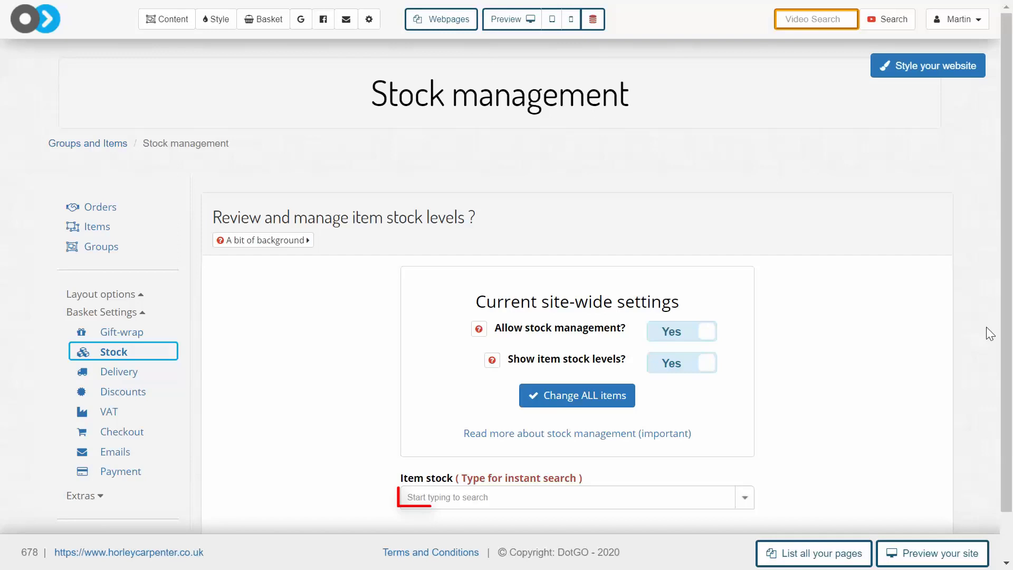
# - Search item stock for BettyP and open 'BettyP Stock [90]'
pyautogui.click(569, 497)
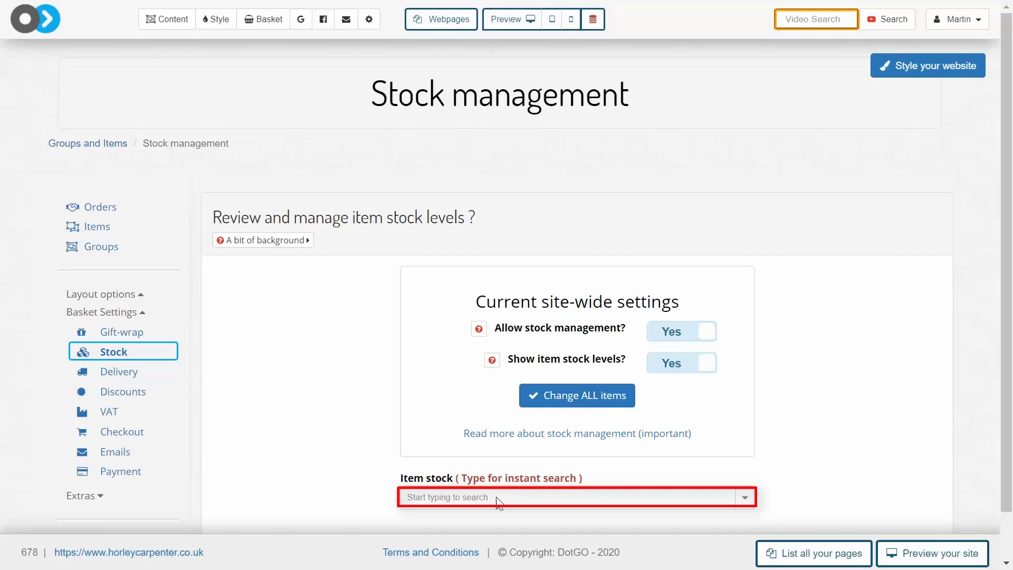
pyautogui.write('BettyP')
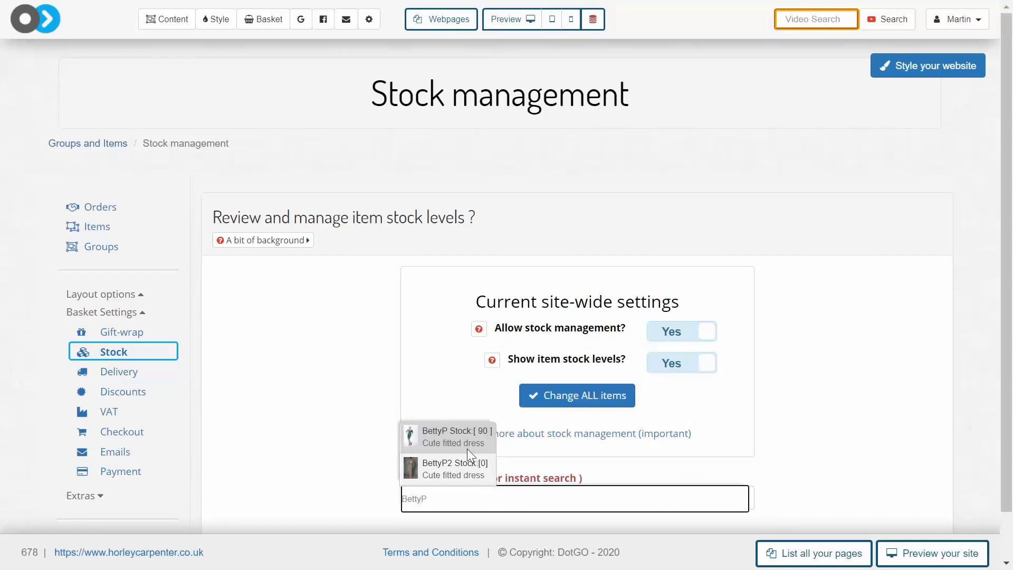
pyautogui.click(457, 435)
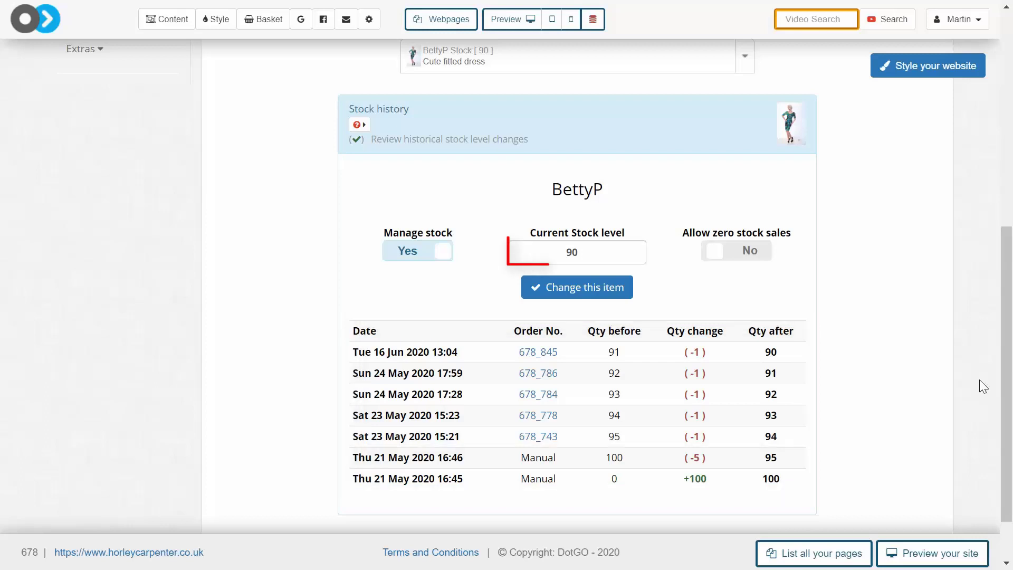
pyautogui.click(576, 252)
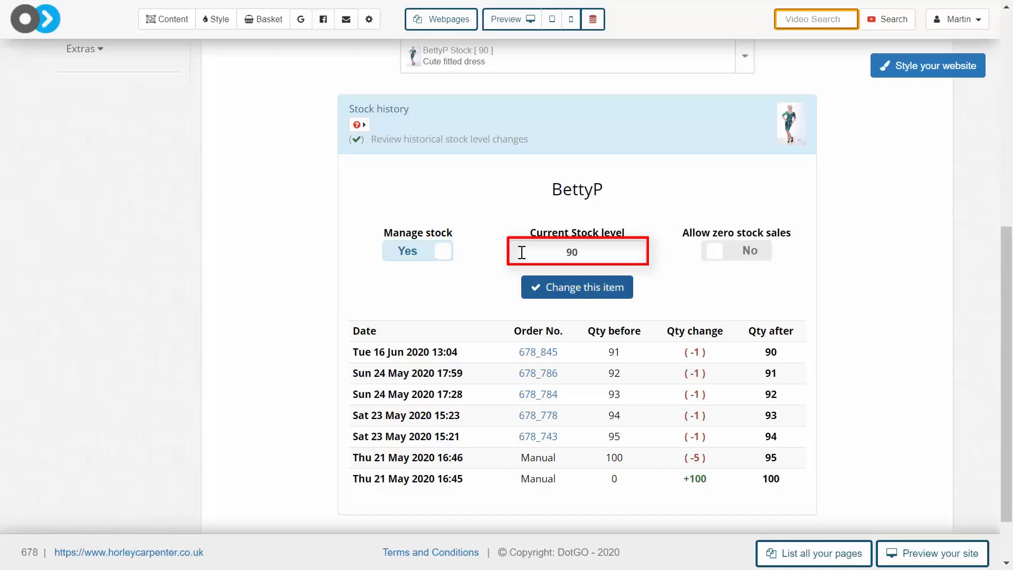
pyautogui.write('100')
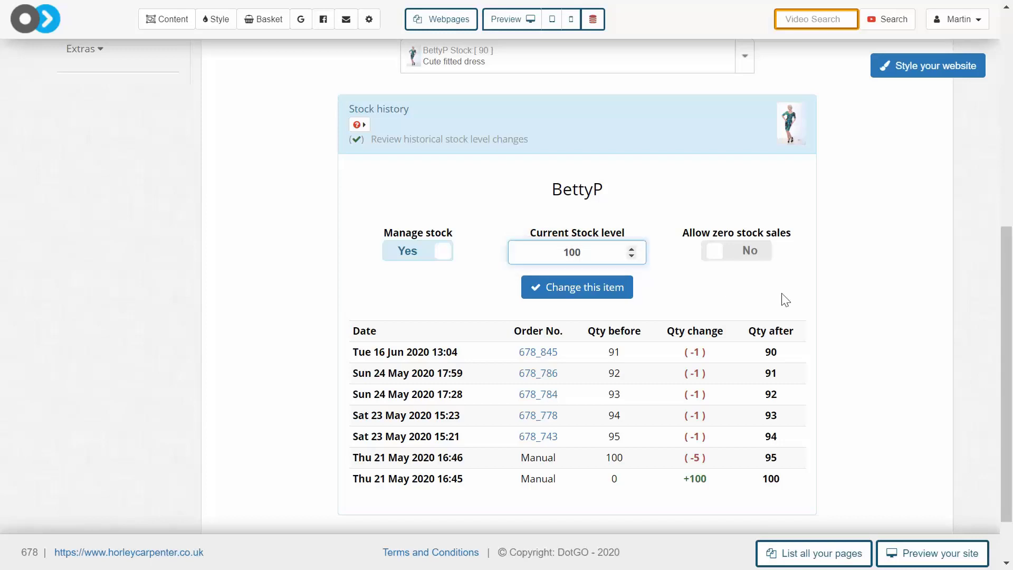
pyautogui.click(575, 253)
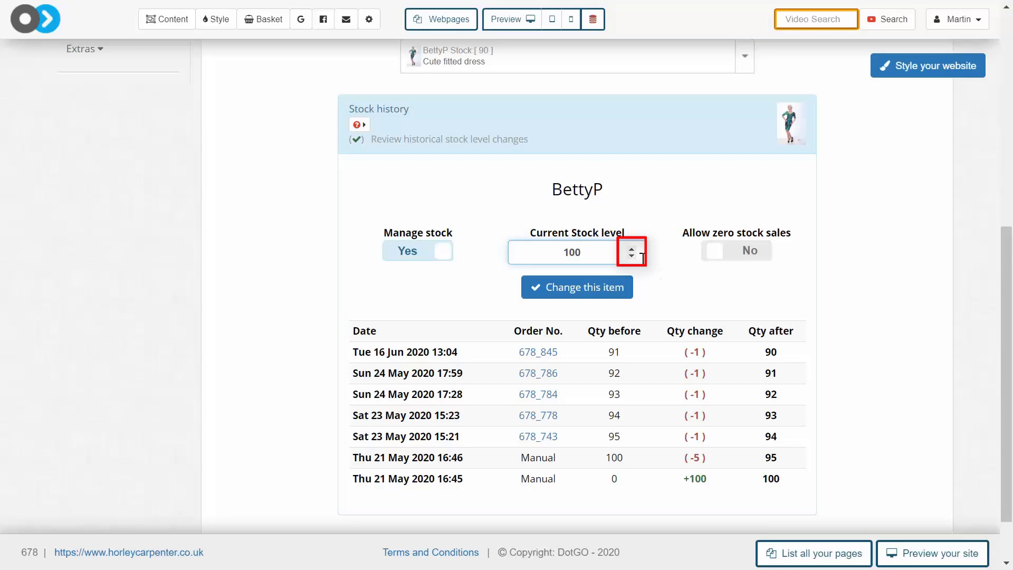
pyautogui.click(631, 256)
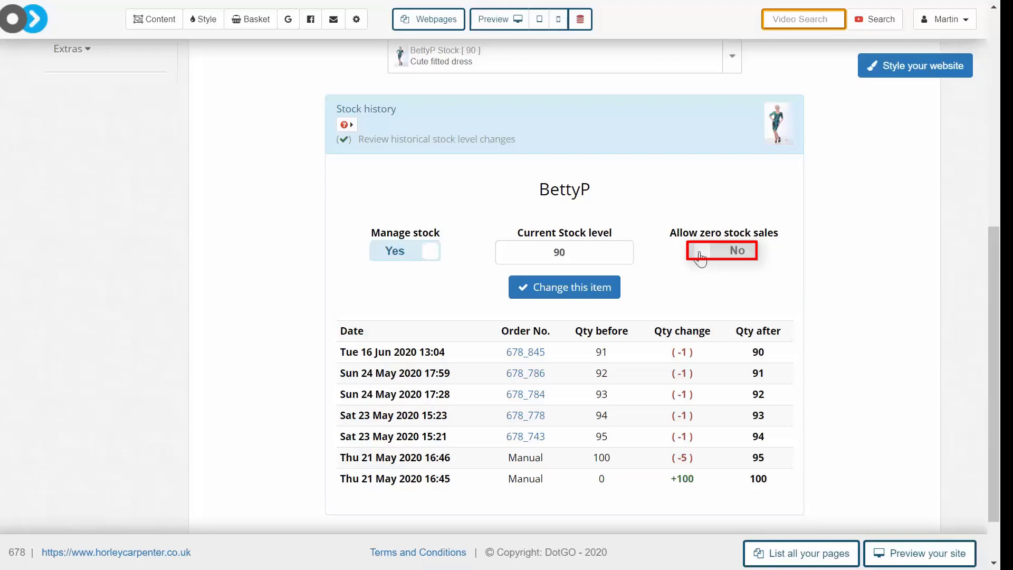
pyautogui.click(722, 250)
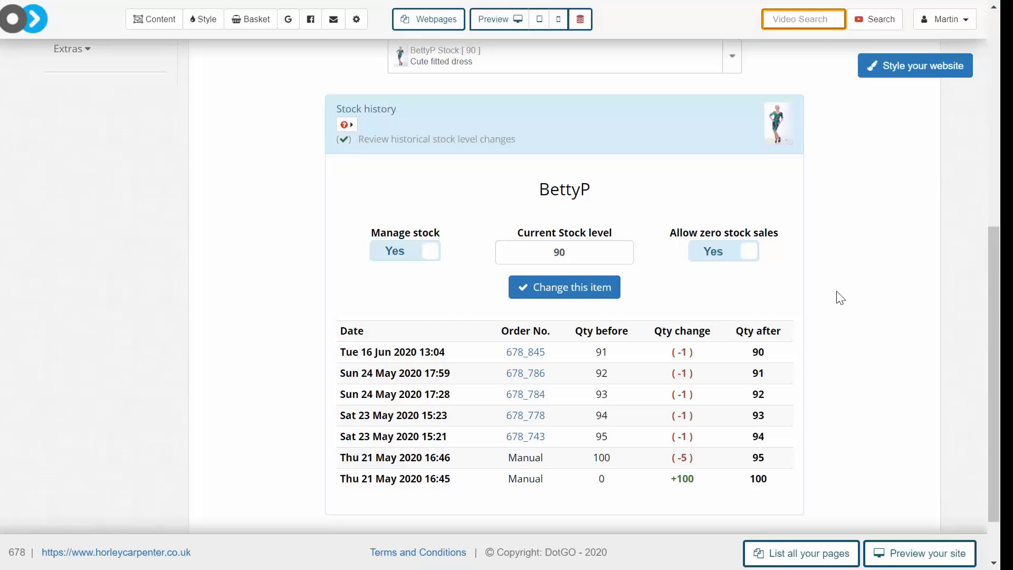
pyautogui.moveTo(749, 259)
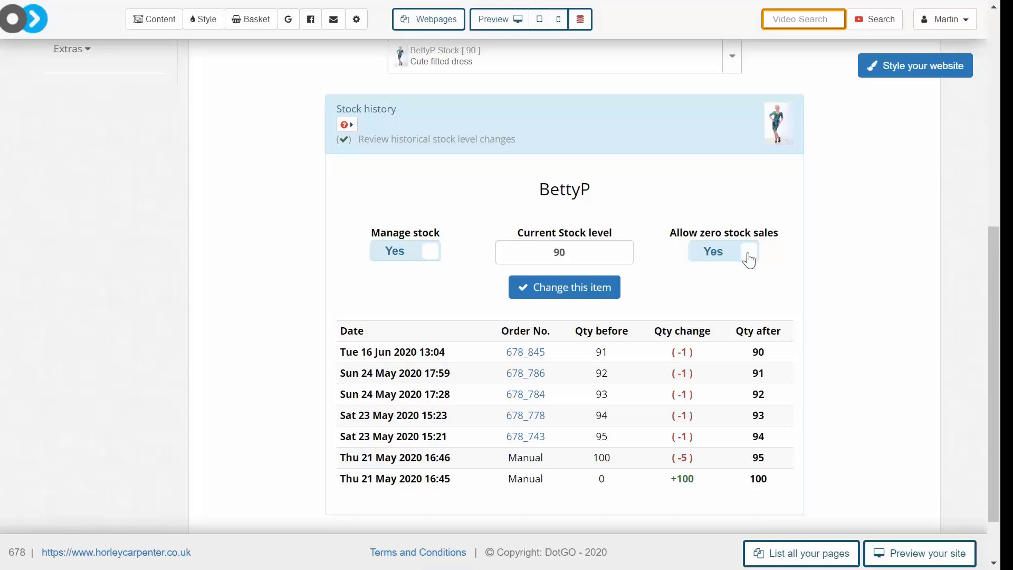
pyautogui.click(723, 250)
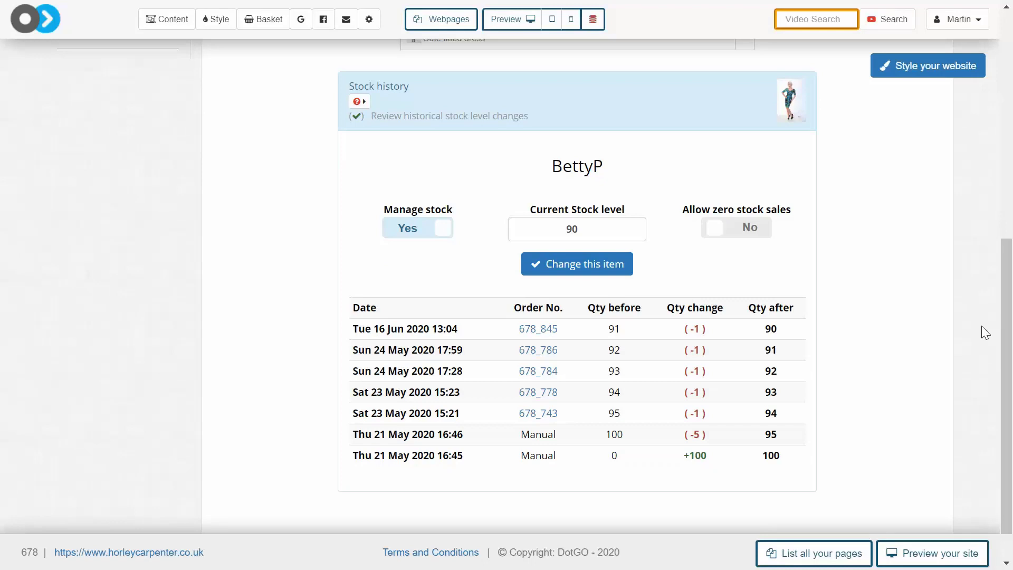
pyautogui.moveTo(986, 375)
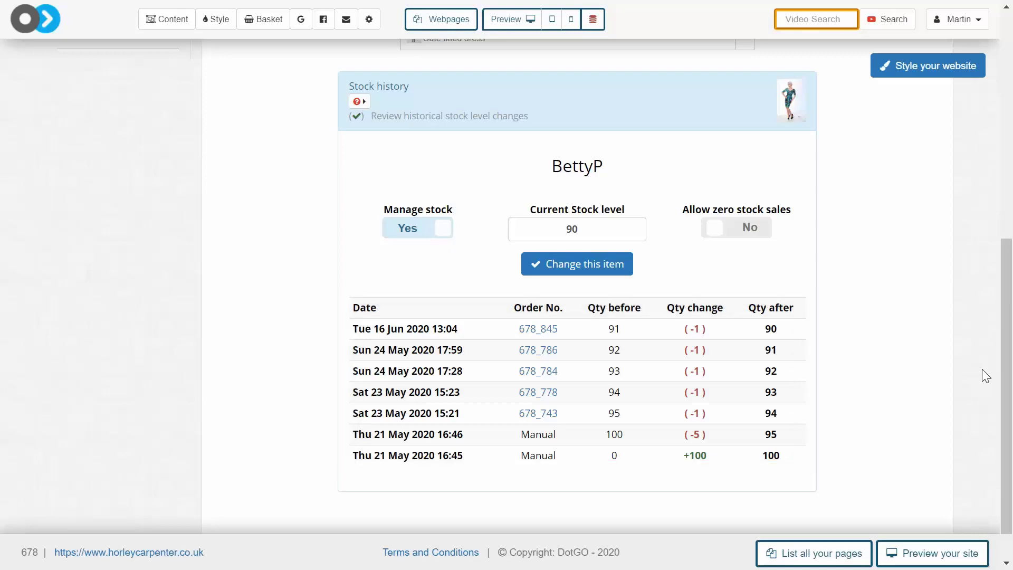
pyautogui.click(418, 228)
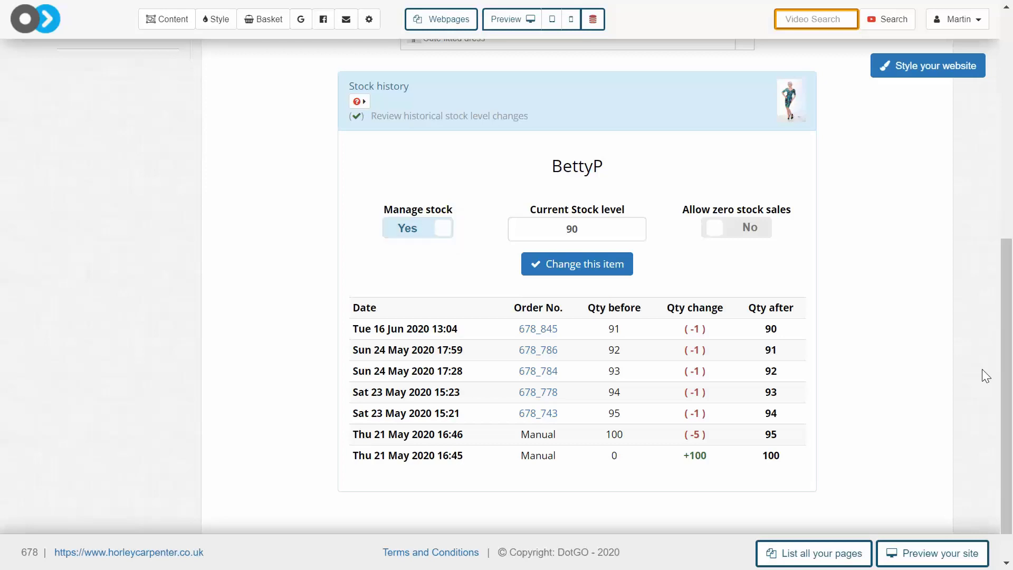
pyautogui.click(577, 228)
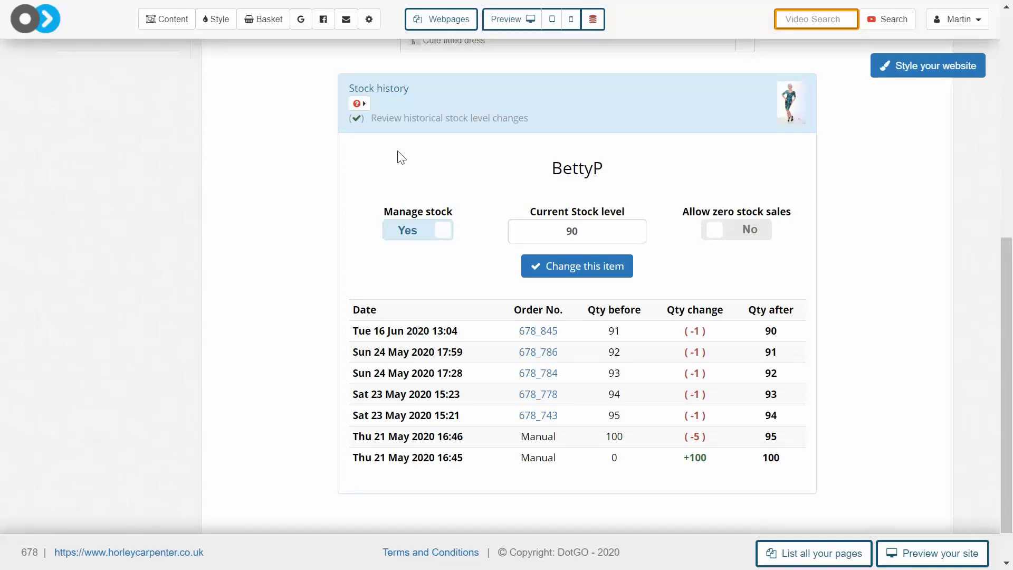
# - Edit BettyP from Basket > Items and view its Stock section: managed, 90, zero-stock sales No
pyautogui.click(264, 19)
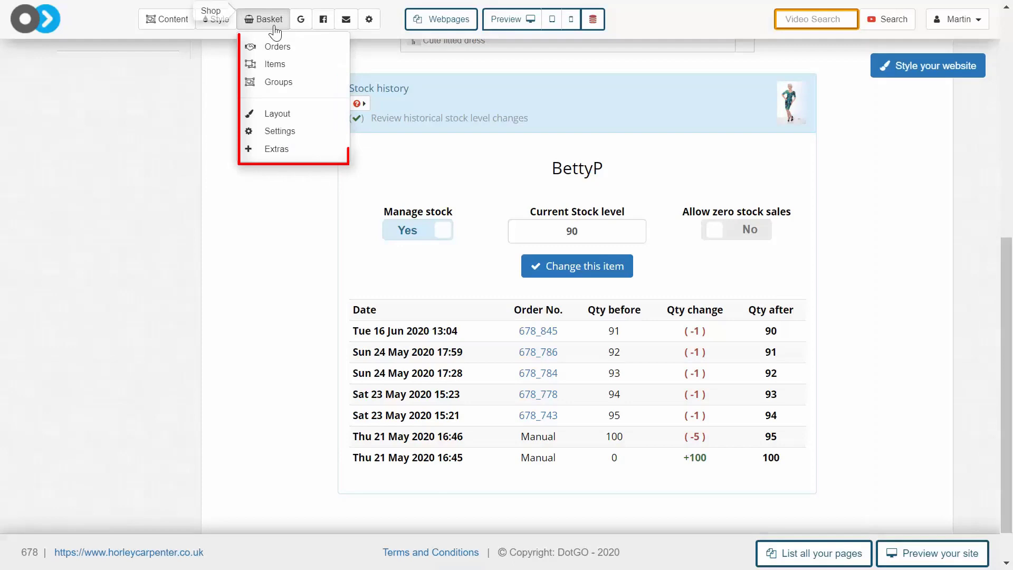
pyautogui.click(274, 64)
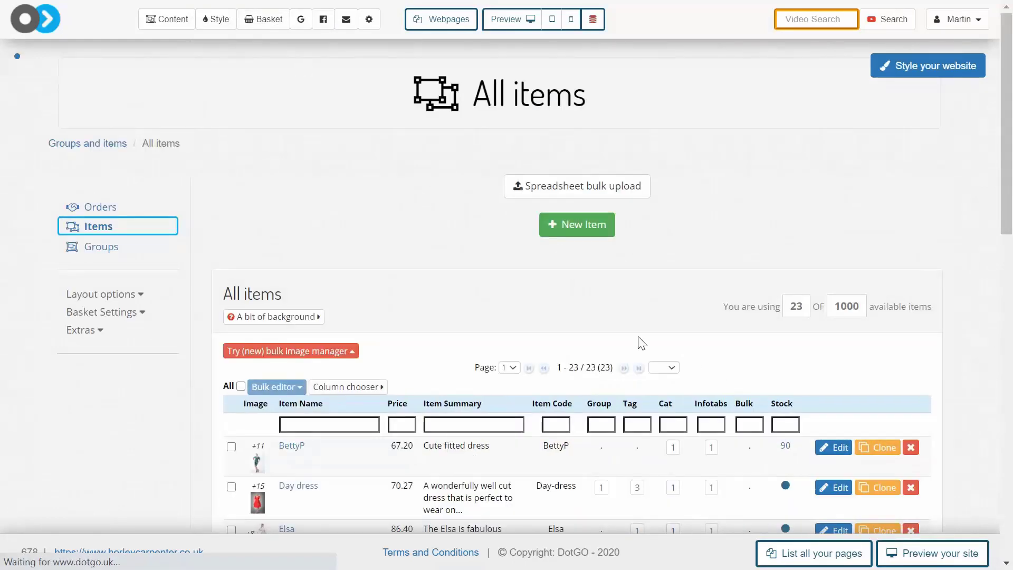
pyautogui.scroll(-3)
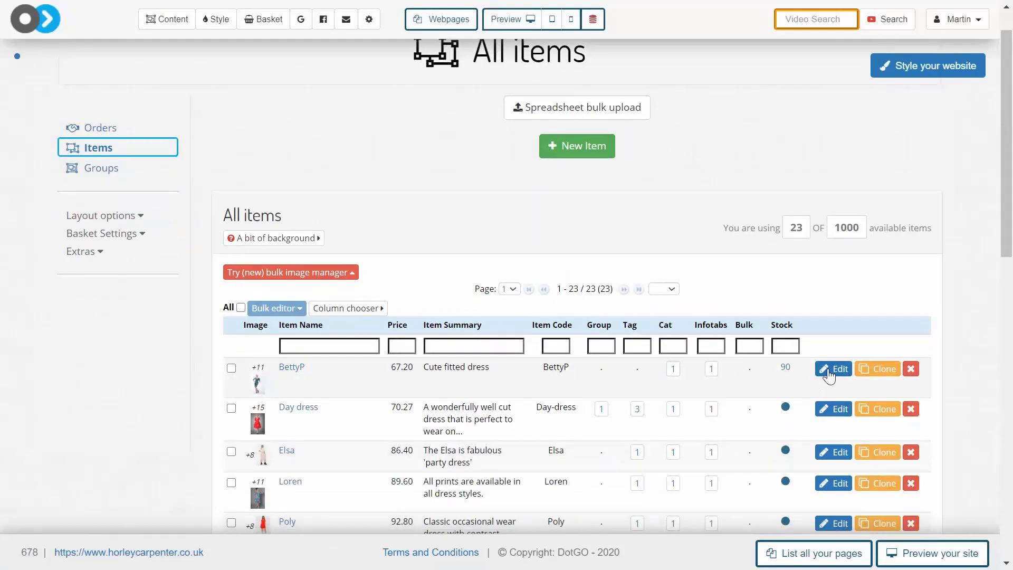
pyautogui.click(832, 368)
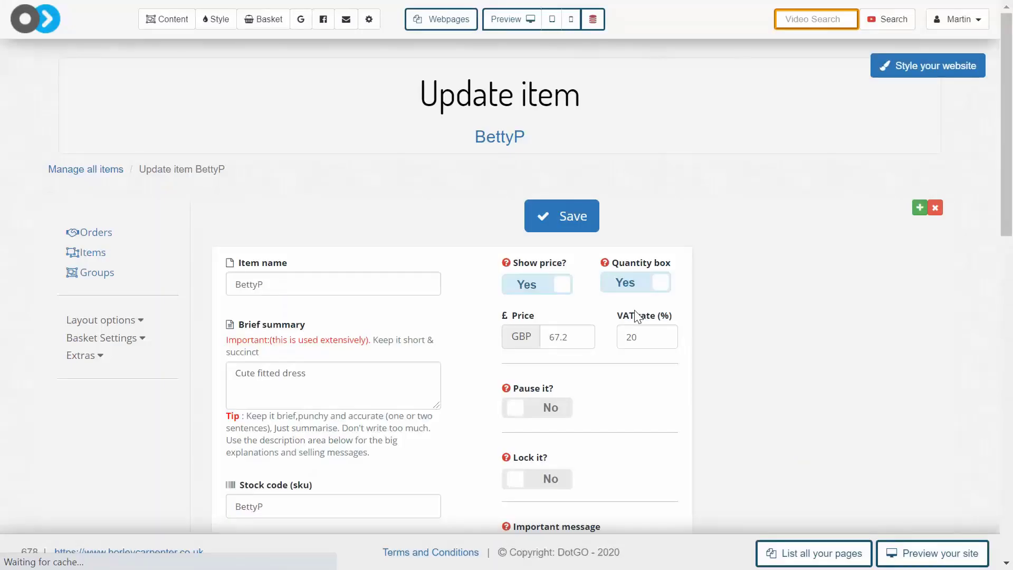
pyautogui.scroll(-3)
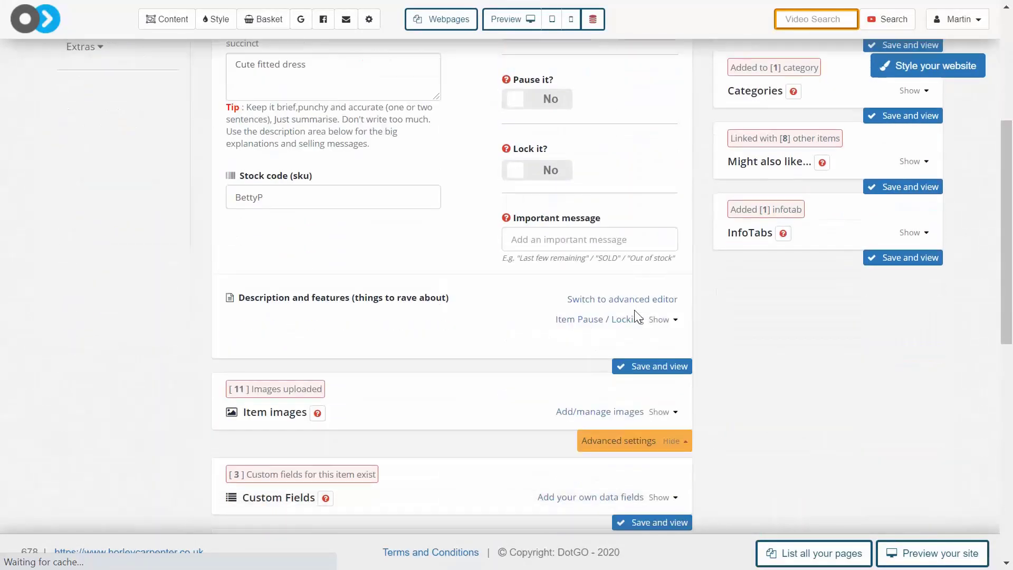
pyautogui.scroll(-3)
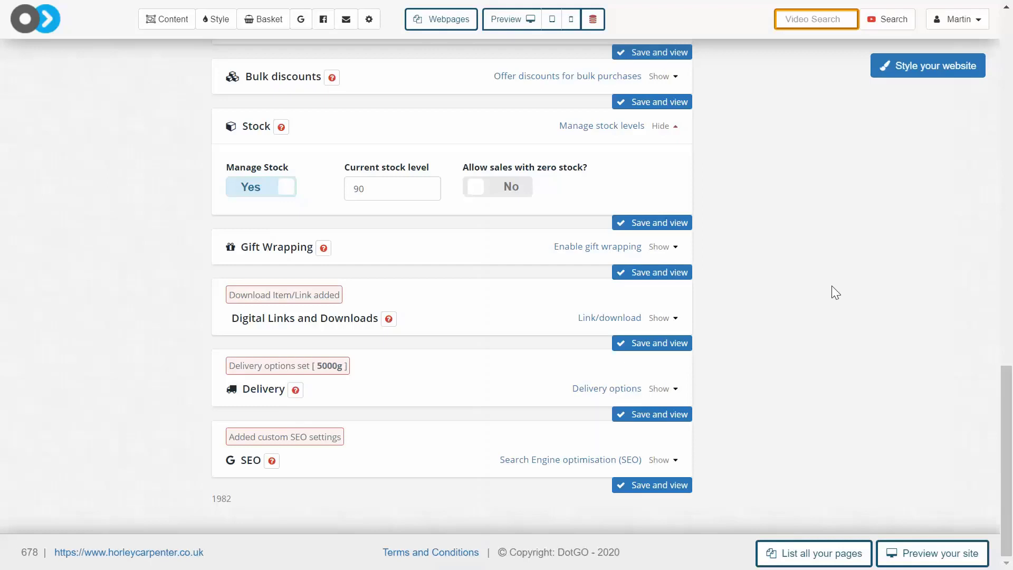
pyautogui.moveTo(961, 382)
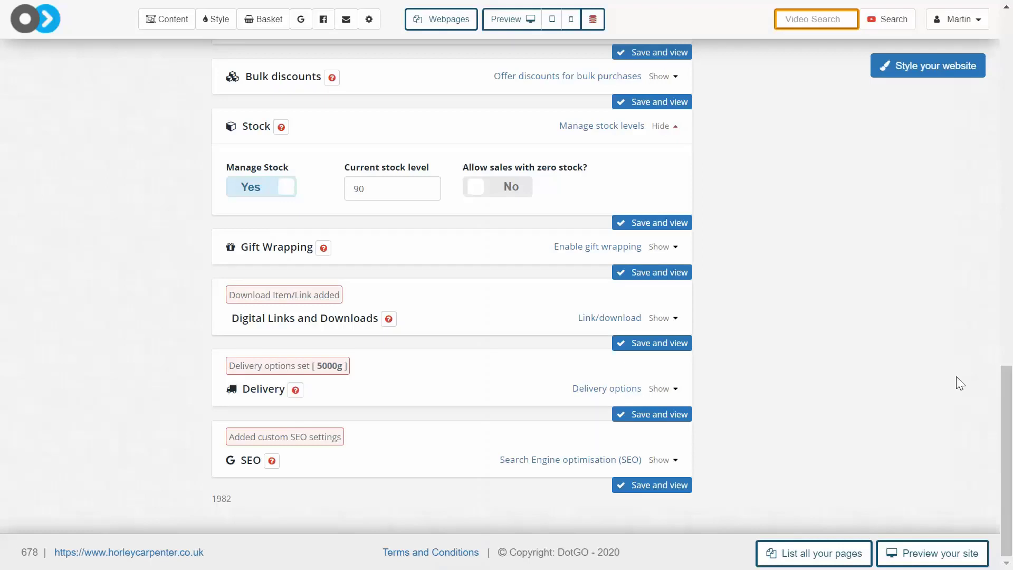